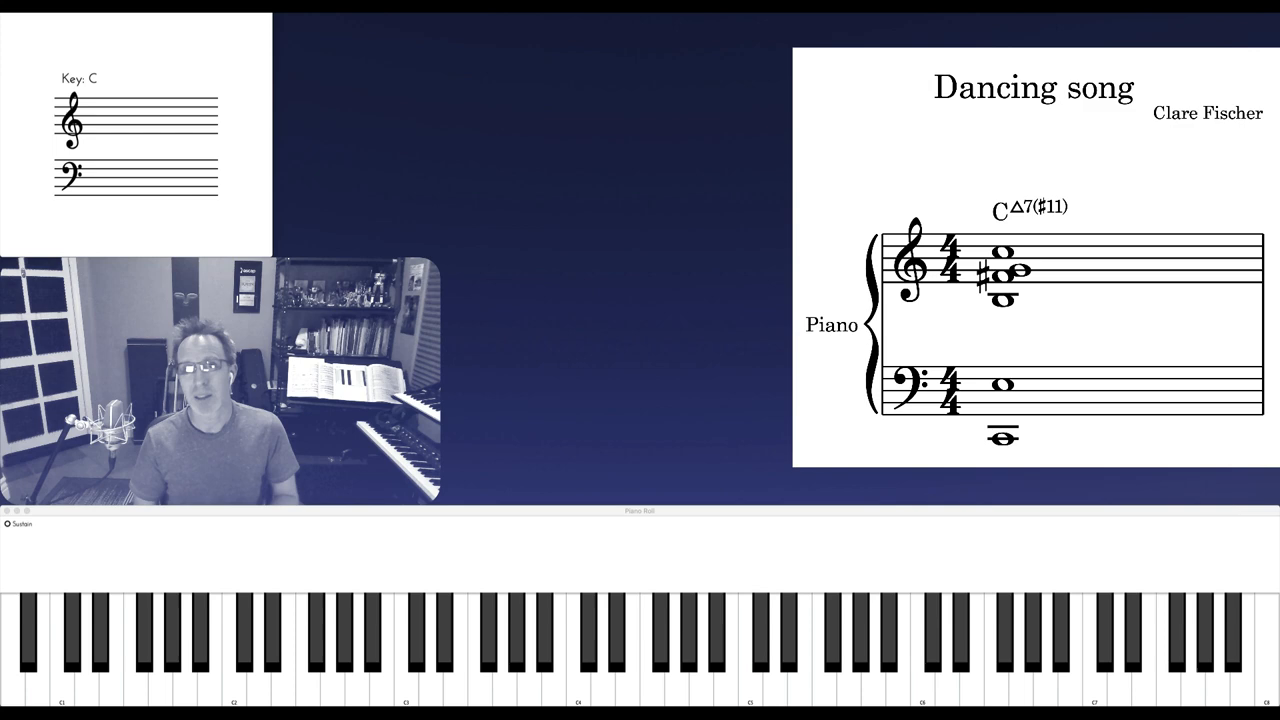
Sound the low D in the second octave so it highlights and notates on the bass staff
click(258, 640)
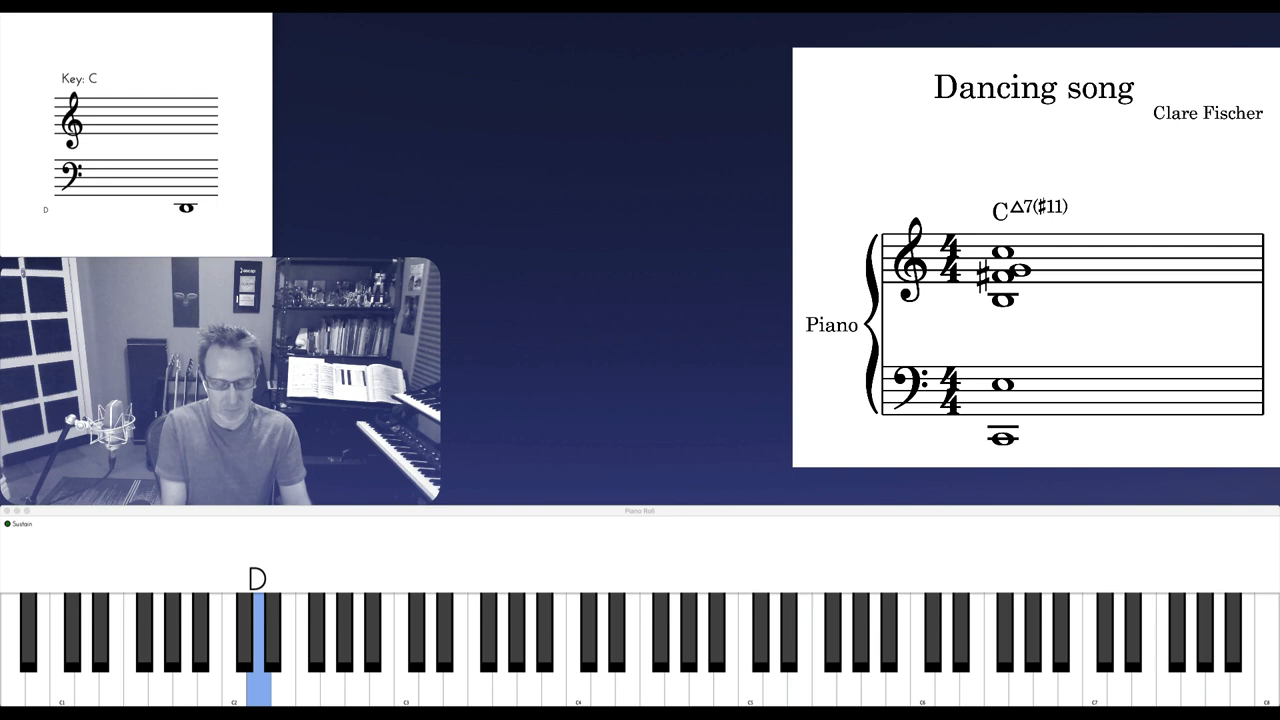